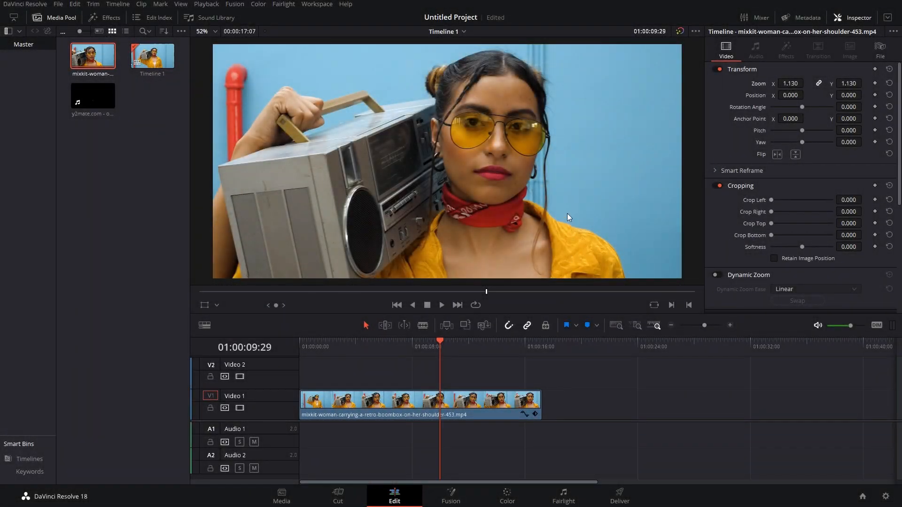
pyautogui.moveTo(536, 380)
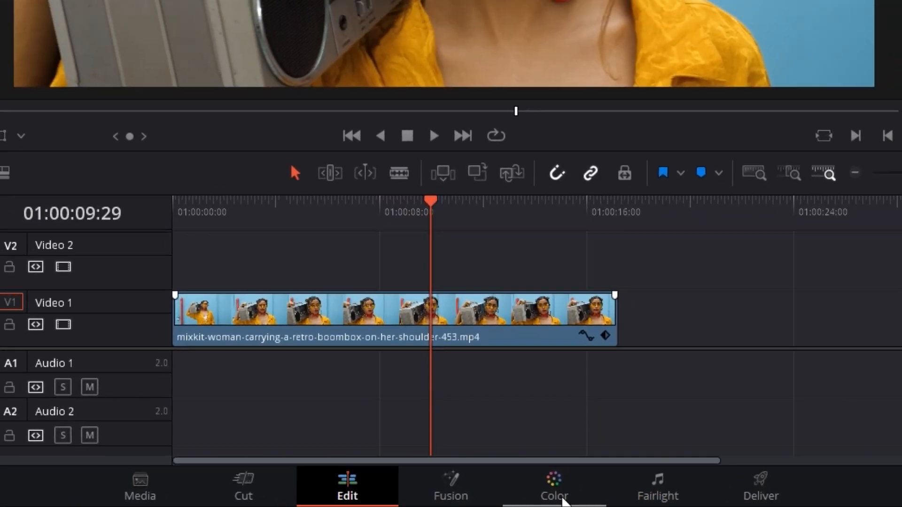
# On the Color page, set the boombox clip's saturation to 0
pyautogui.click(553, 487)
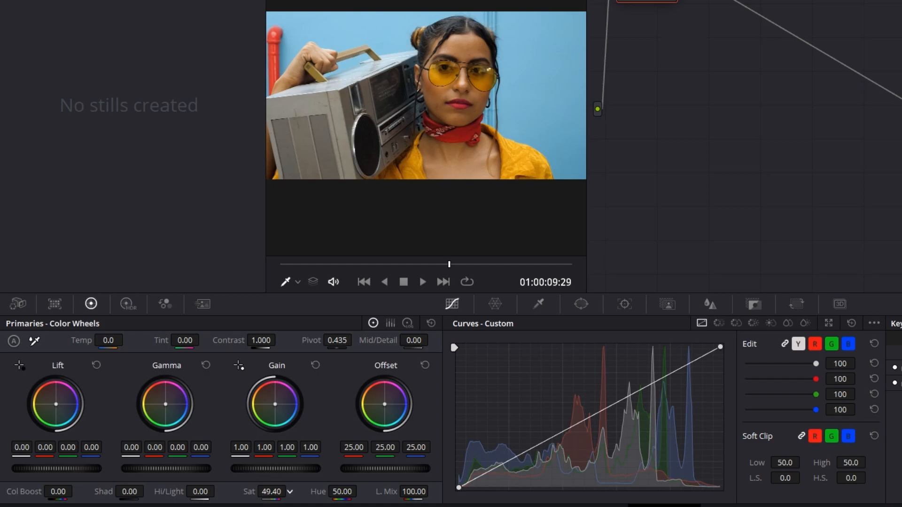
pyautogui.tripleClick(271, 492)
pyautogui.write('0')
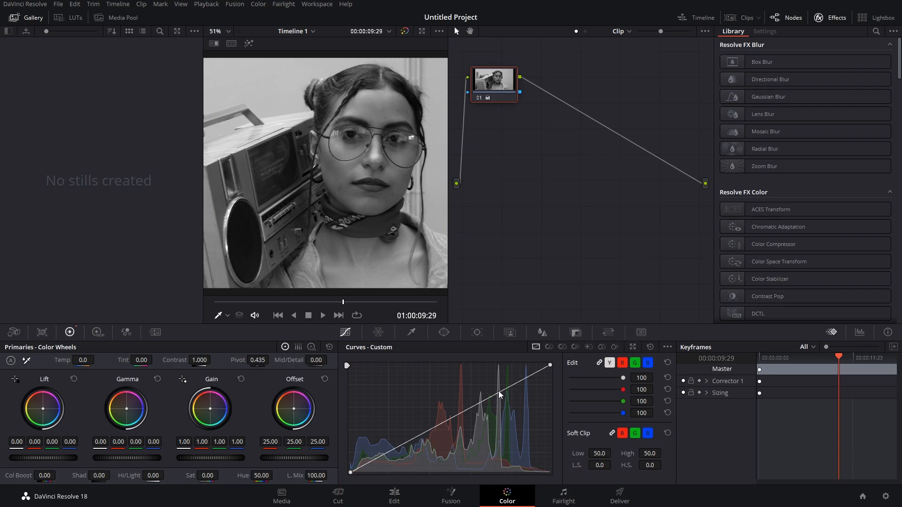
# Add a control point on the Custom curves luma line to start the S-curve
pyautogui.click(497, 392)
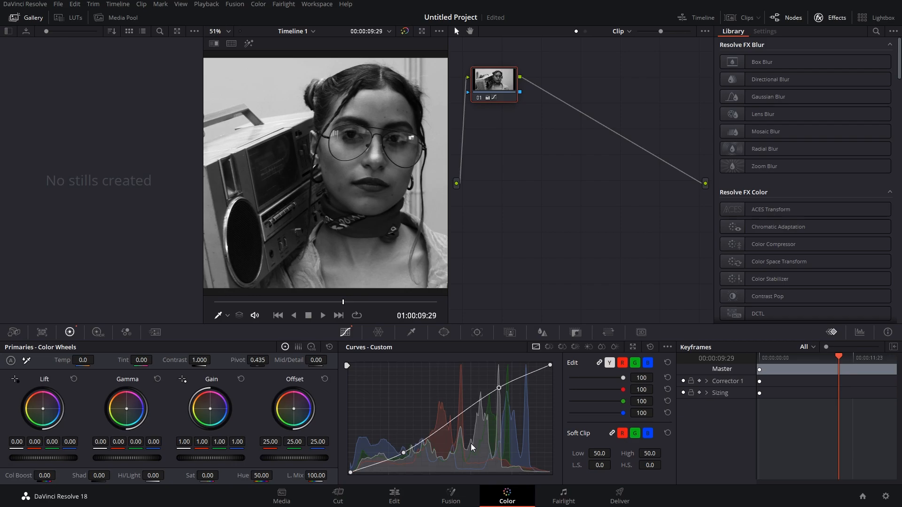
pyautogui.moveTo(513, 385)
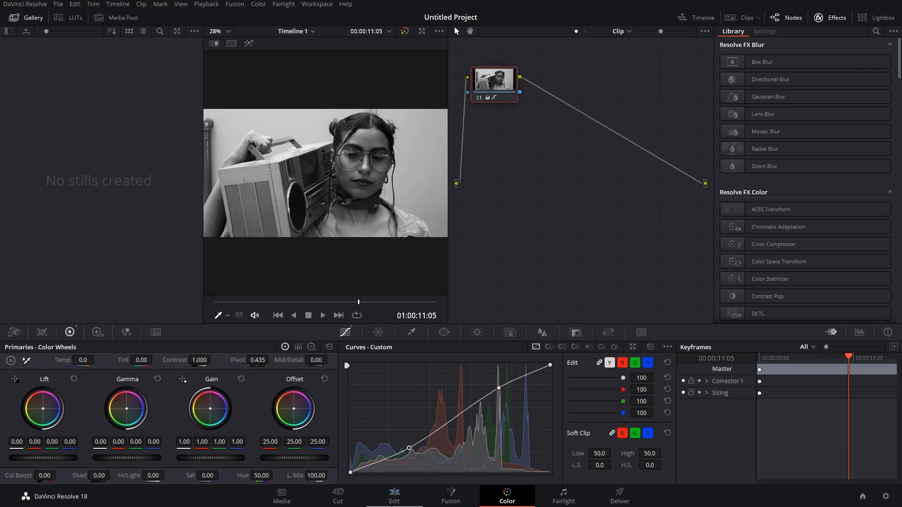
# Return to the Edit page and preview the old film grain and scratches clip
pyautogui.click(395, 496)
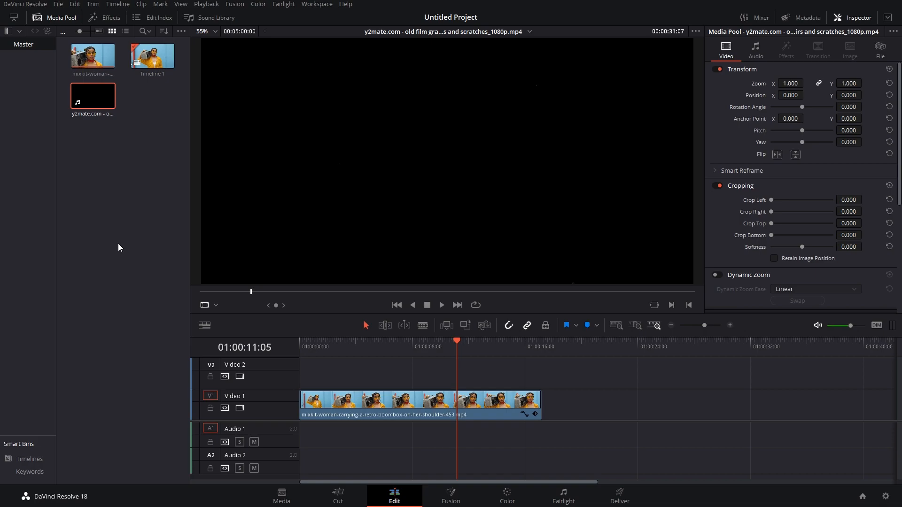
pyautogui.moveTo(102, 190)
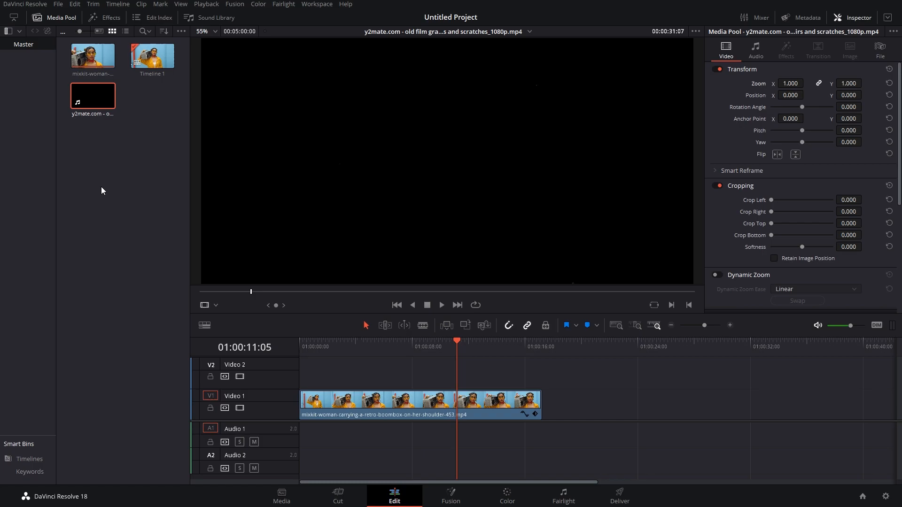
pyautogui.moveTo(92, 101)
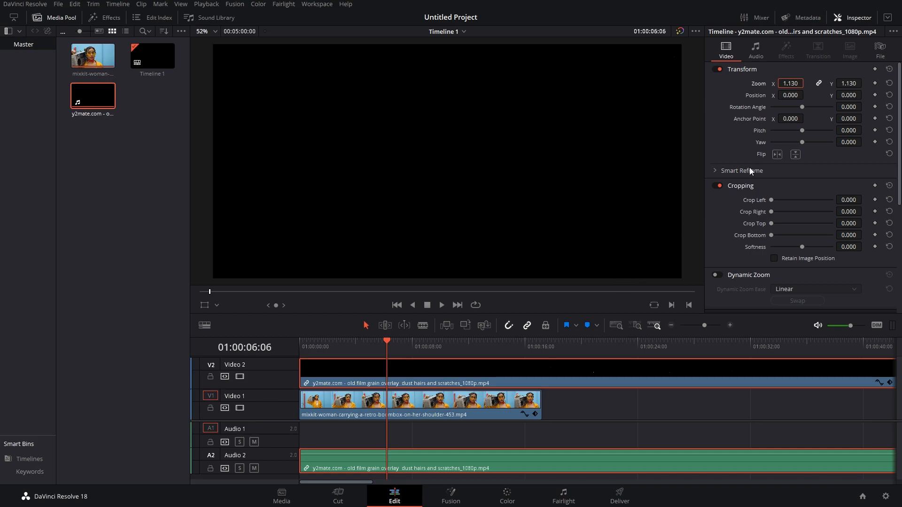
# Set the film grain overlay's Inspector Composite Mode to Add
pyautogui.scroll(-3)
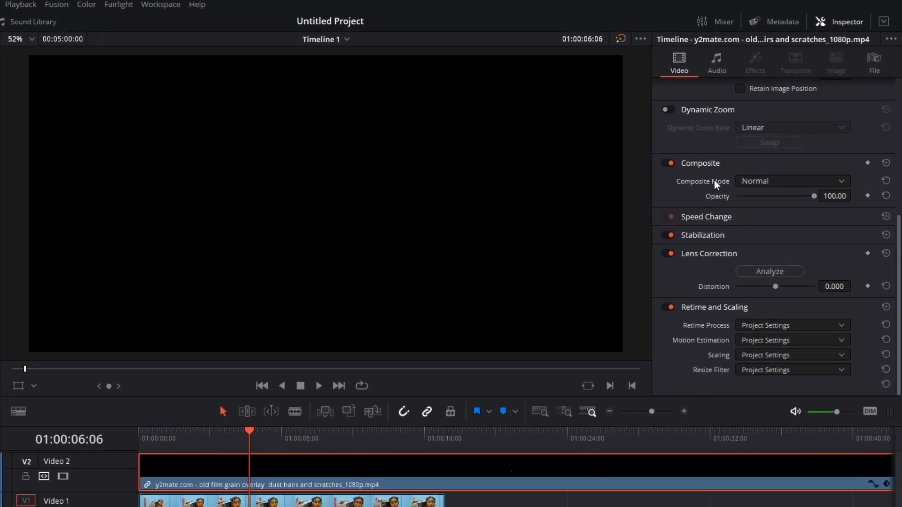
pyautogui.moveTo(759, 189)
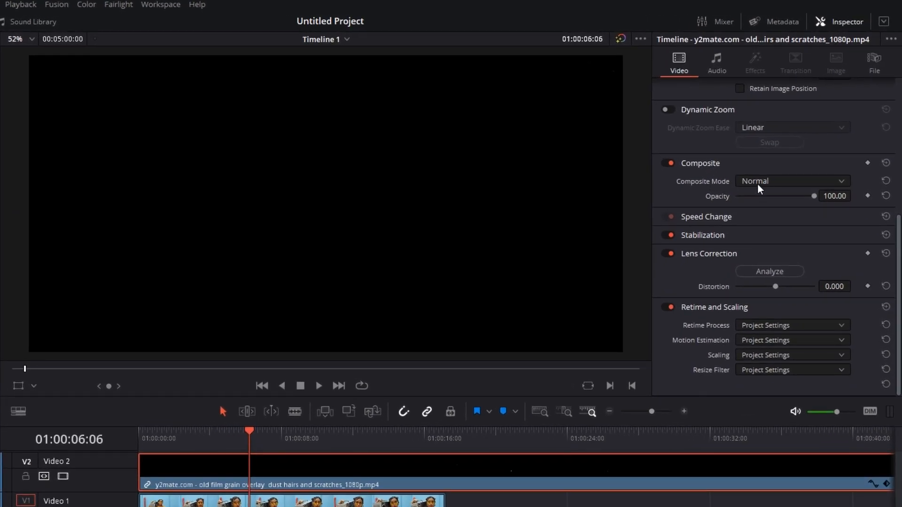
pyautogui.click(791, 180)
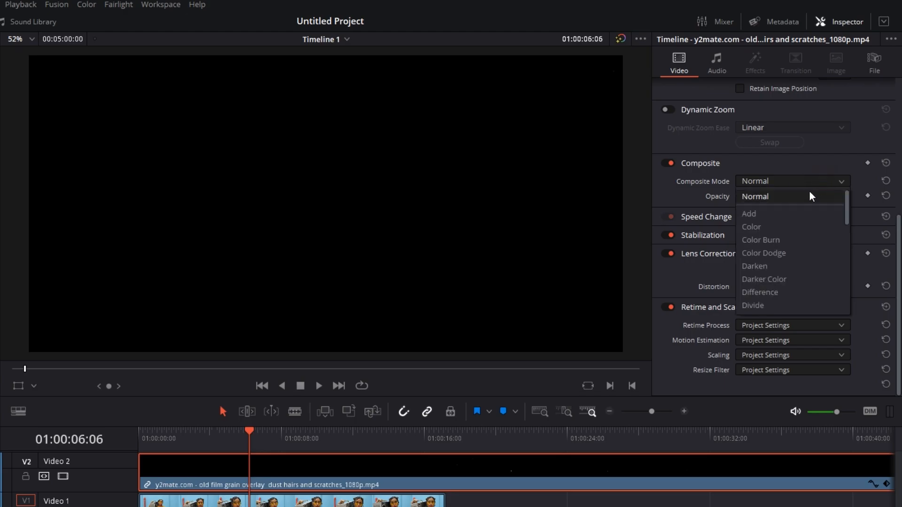
pyautogui.click(749, 213)
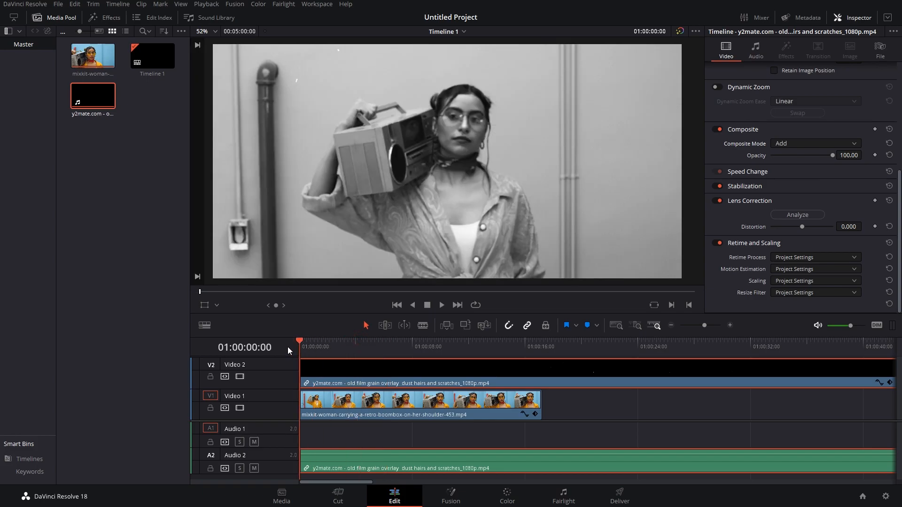
pyautogui.click(402, 341)
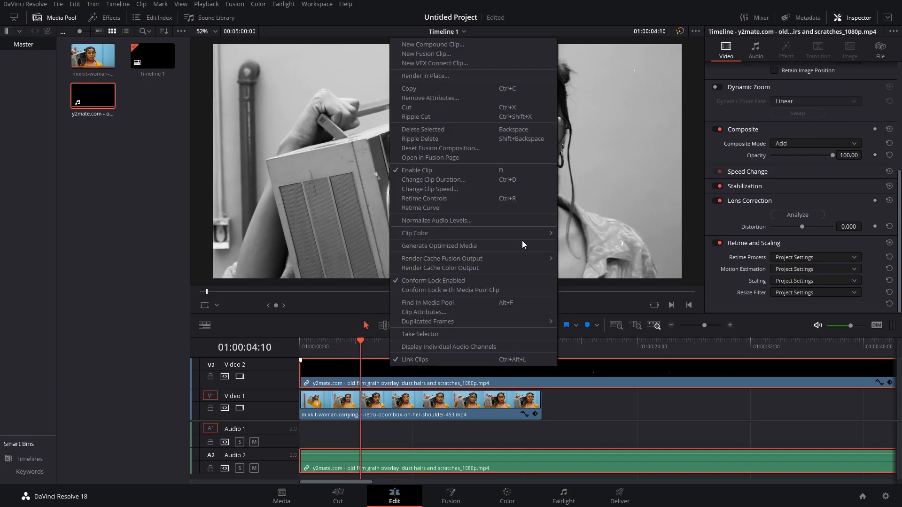
# Change the overlay's clip speed and remove the part extending past the boombox clip
pyautogui.click(429, 189)
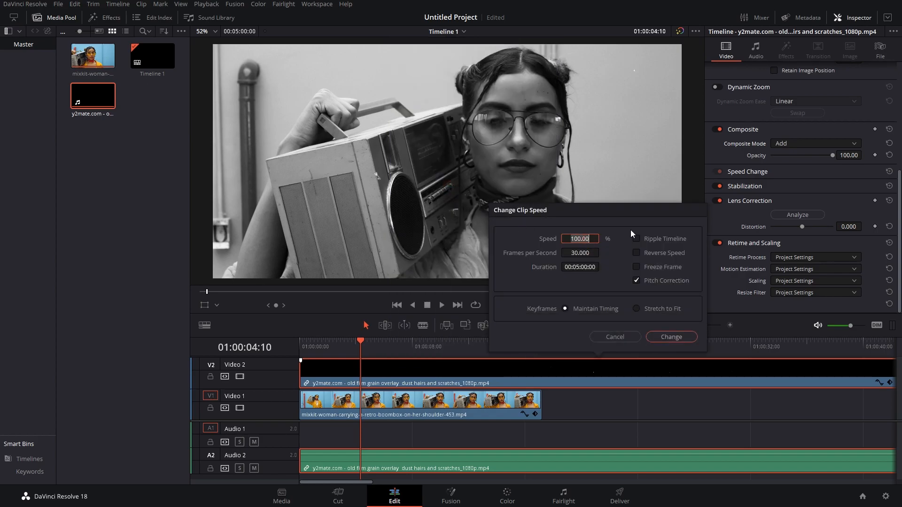
pyautogui.click(670, 336)
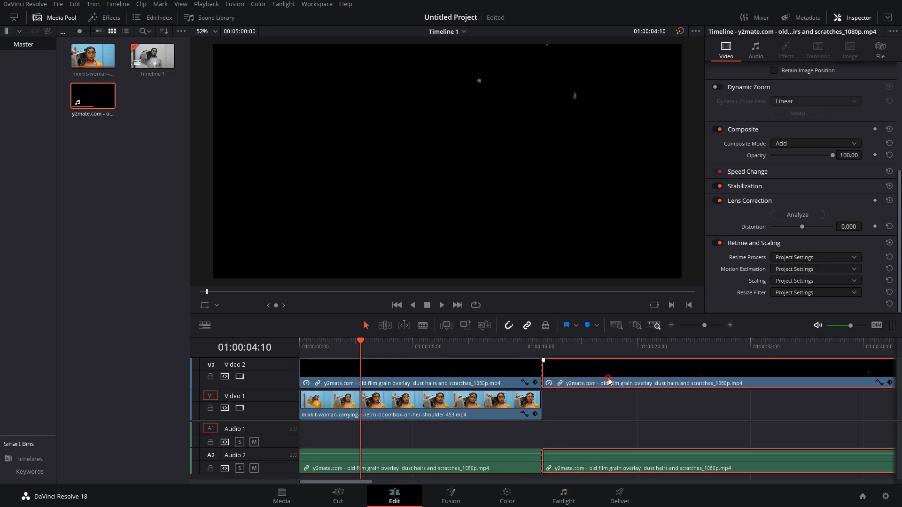
pyautogui.click(305, 340)
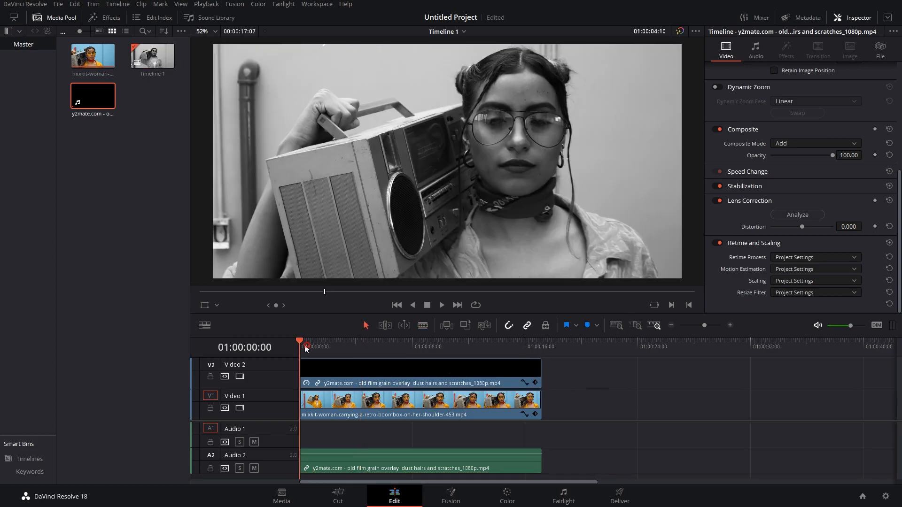